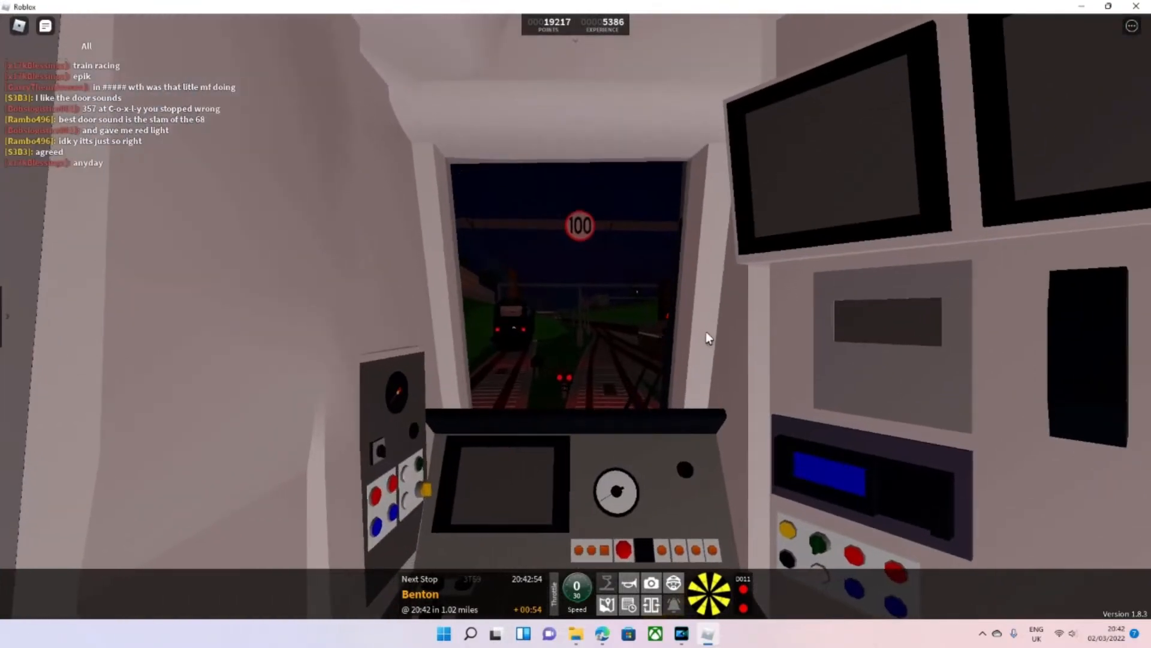
{"action": "mouse_move", "coordinate": [937, 408]}
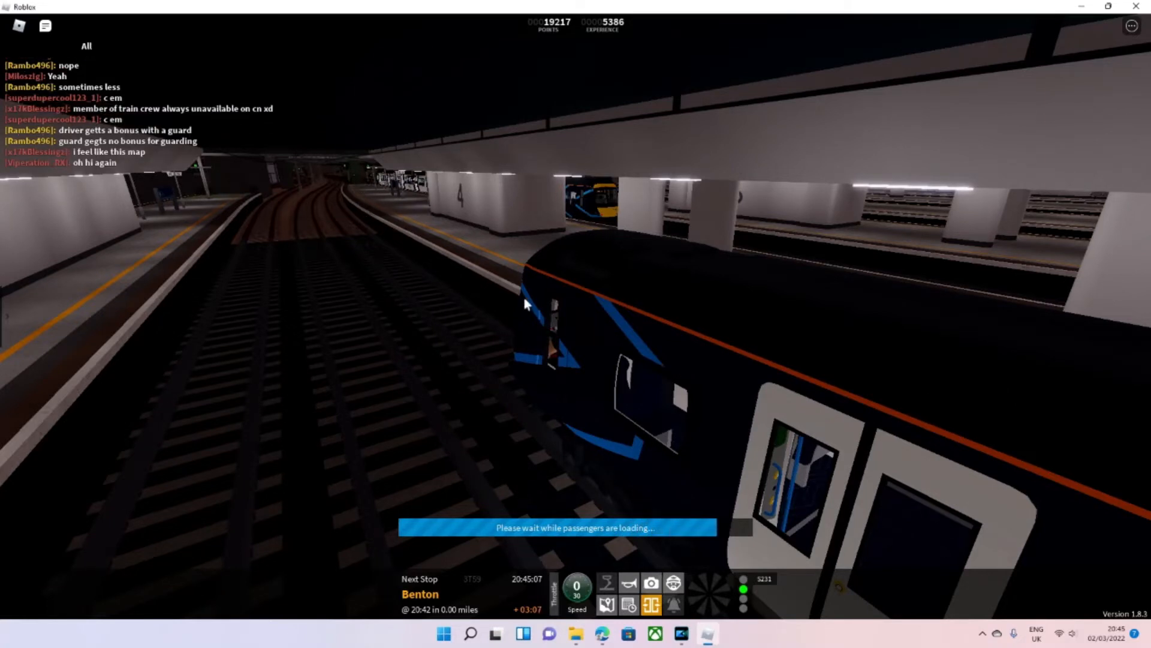
{"action": "mouse_move", "coordinate": [596, 336]}
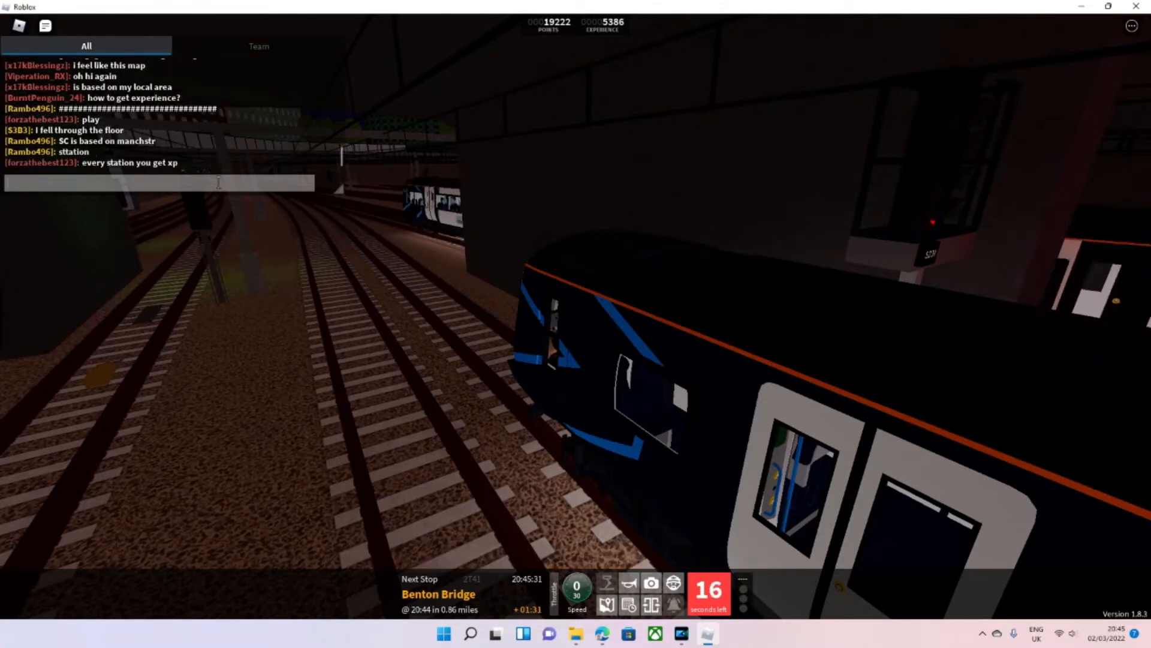
Wait at Benton while passengers load until the next stop shows Benton Bridge
{"action": "type", "text": "ST"}
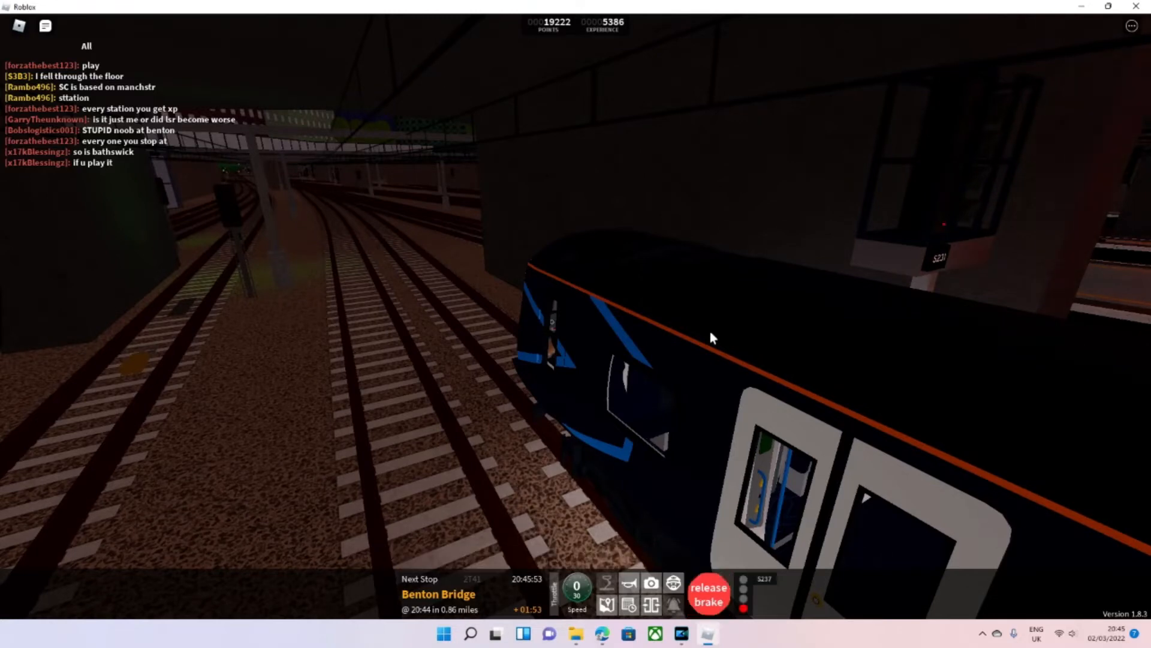
{"action": "left_click", "coordinate": [711, 593]}
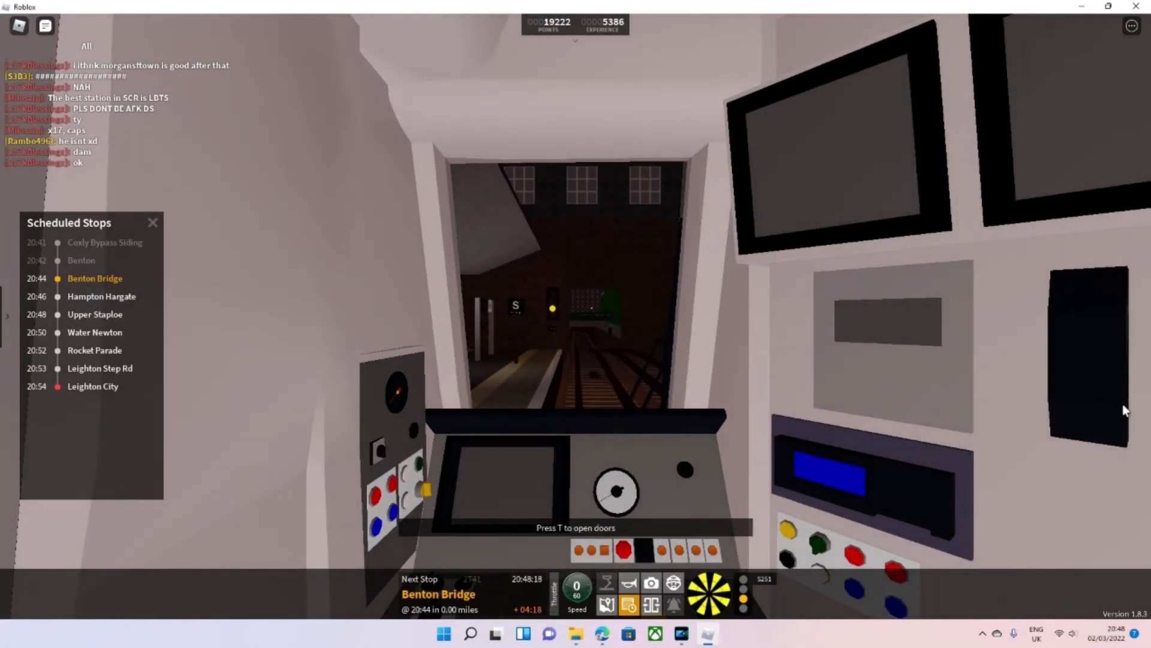
End the service at Benton Bridge with T so the train despawns to the selection menu
{"action": "key", "text": "t"}
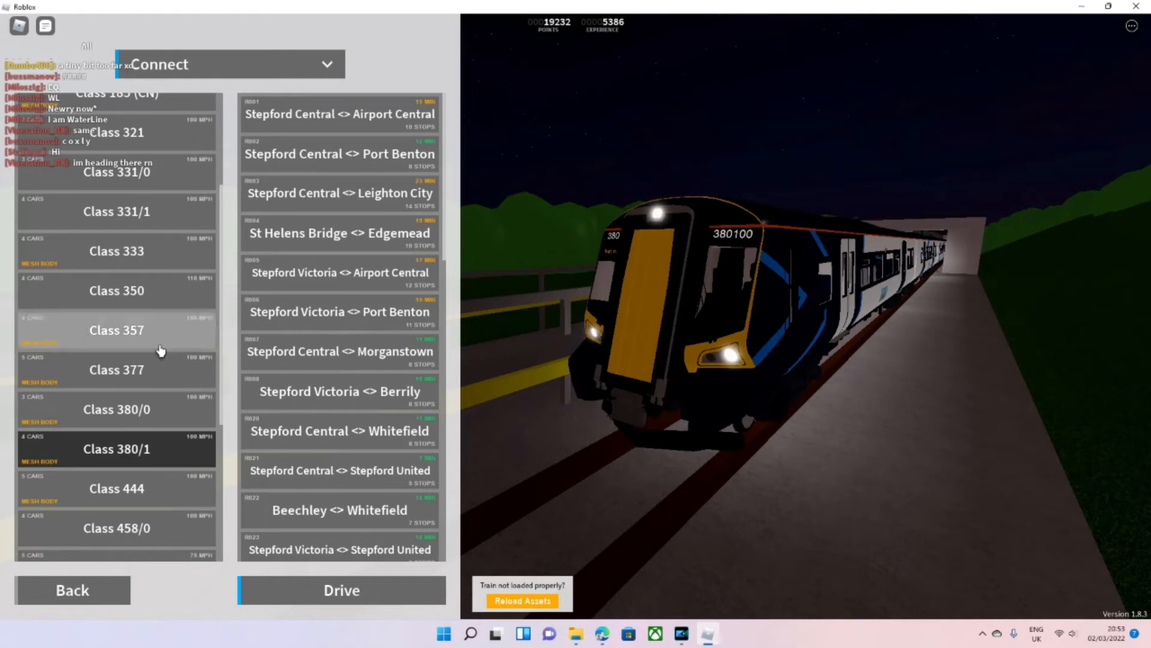
Select the Class 357 train to show its preview
{"action": "left_click", "coordinate": [117, 330]}
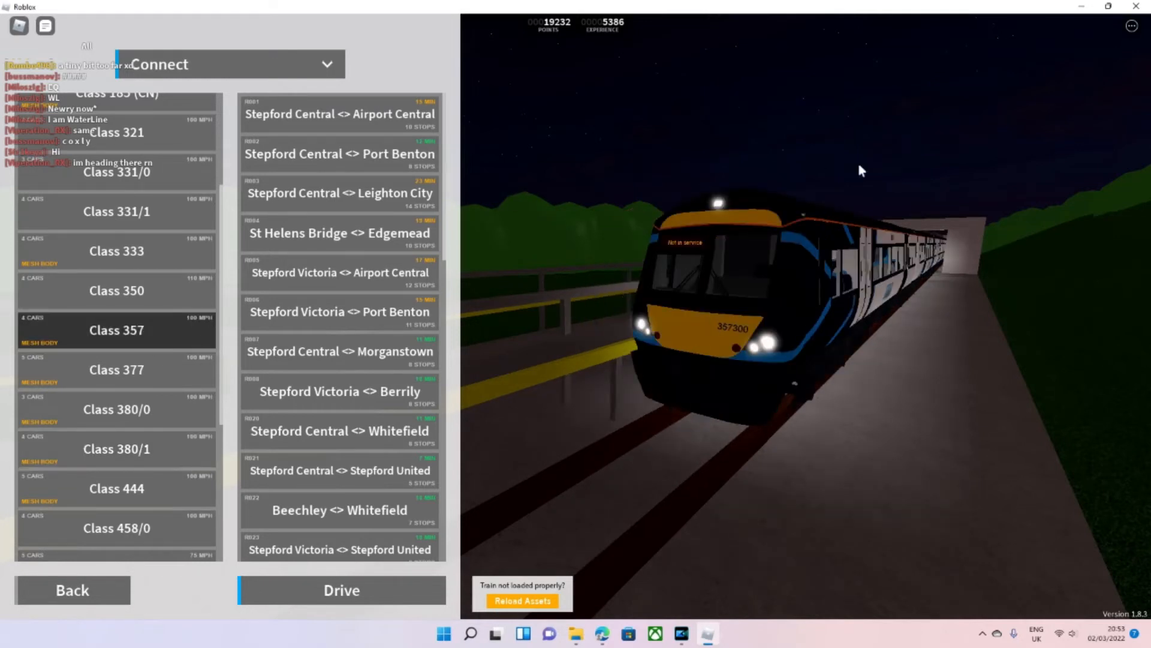
{"action": "mouse_move", "coordinate": [717, 341]}
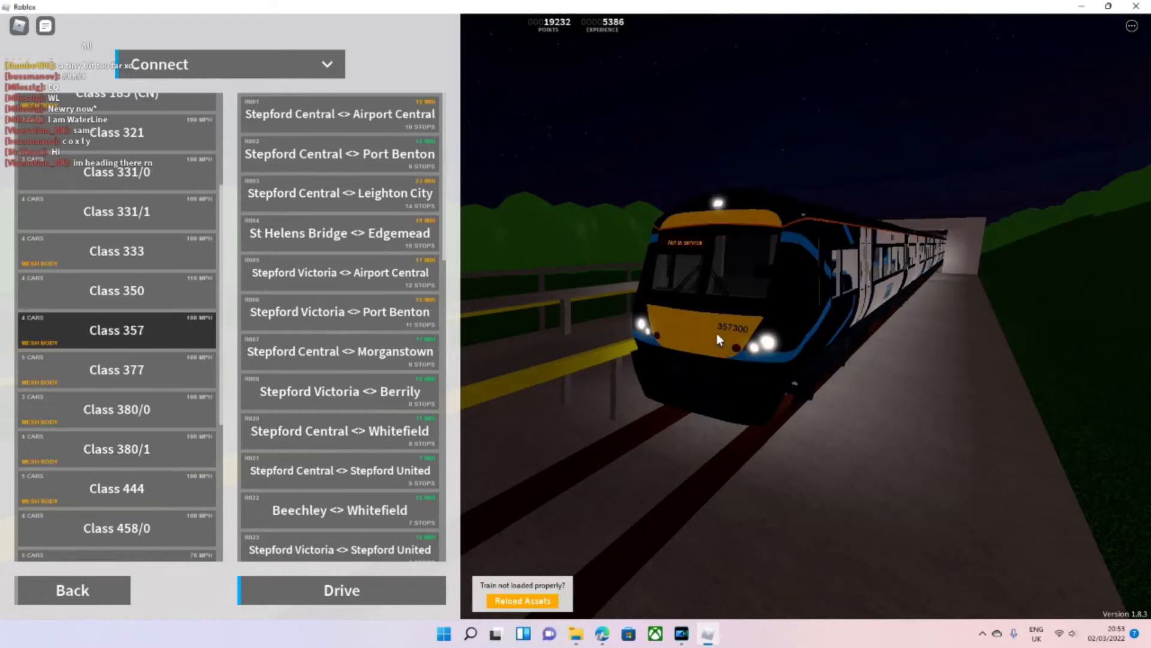
{"action": "mouse_move", "coordinate": [726, 340]}
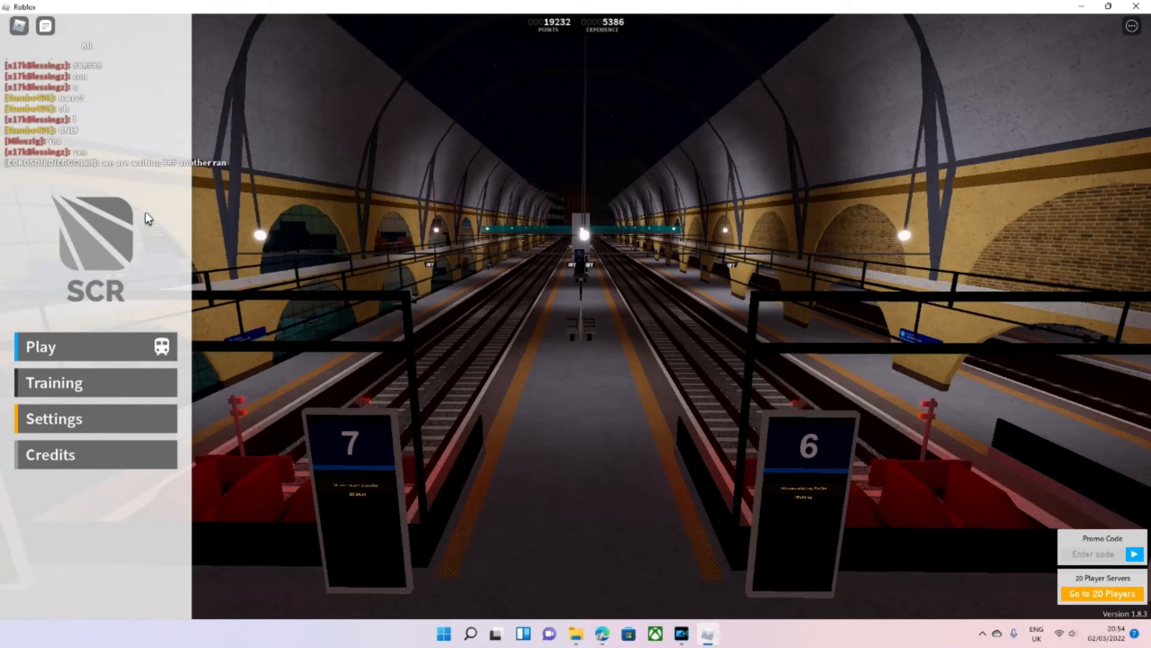
{"action": "mouse_move", "coordinate": [427, 342]}
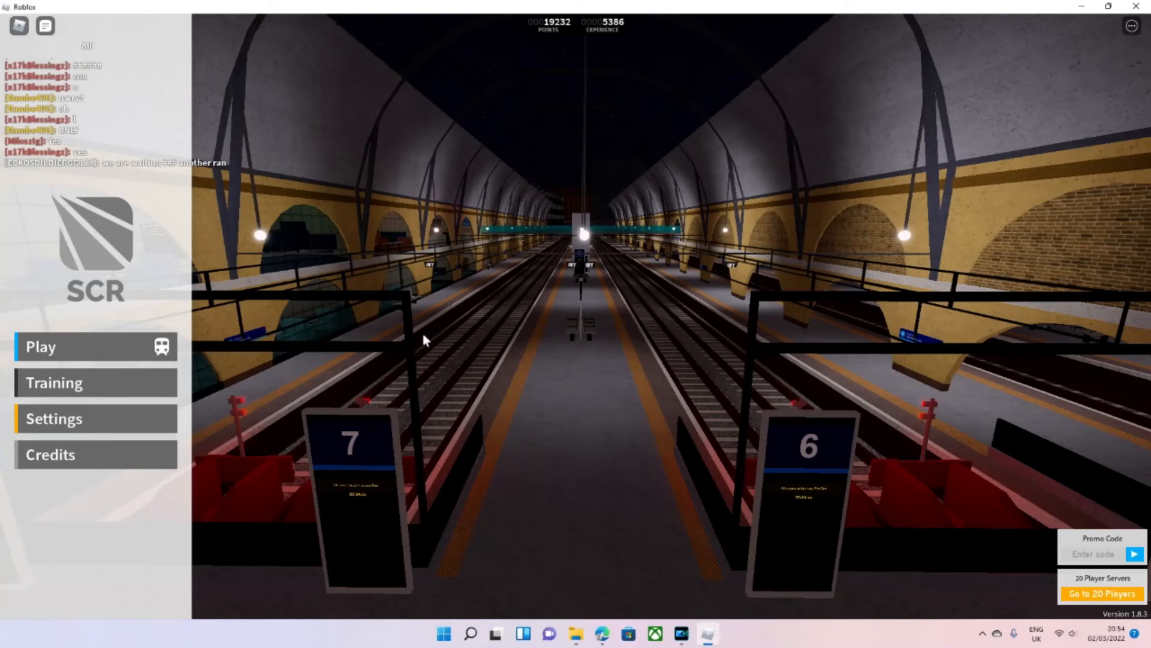